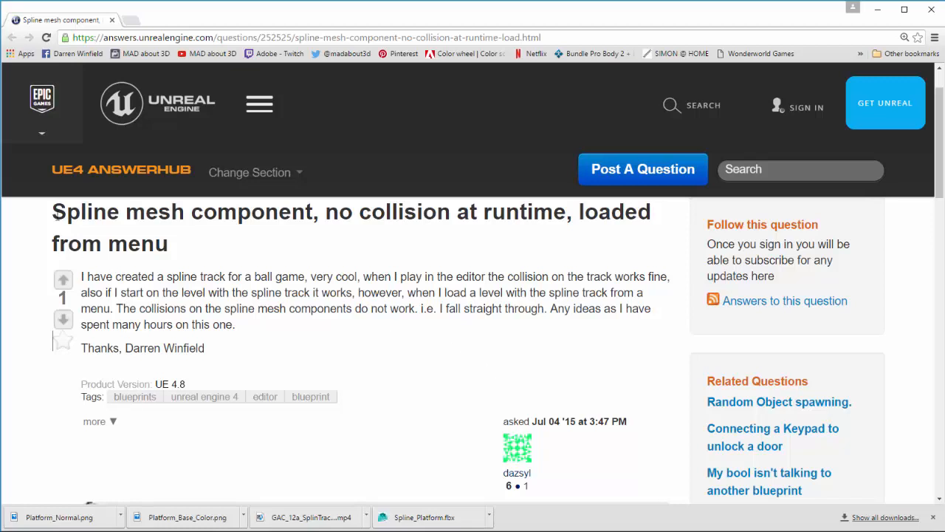
Highlight the AnswerHub question title about spline meshes losing collision when loaded from a menu
{"action": "left_click_drag", "start_coordinate": [52, 213], "coordinate": [416, 213]}
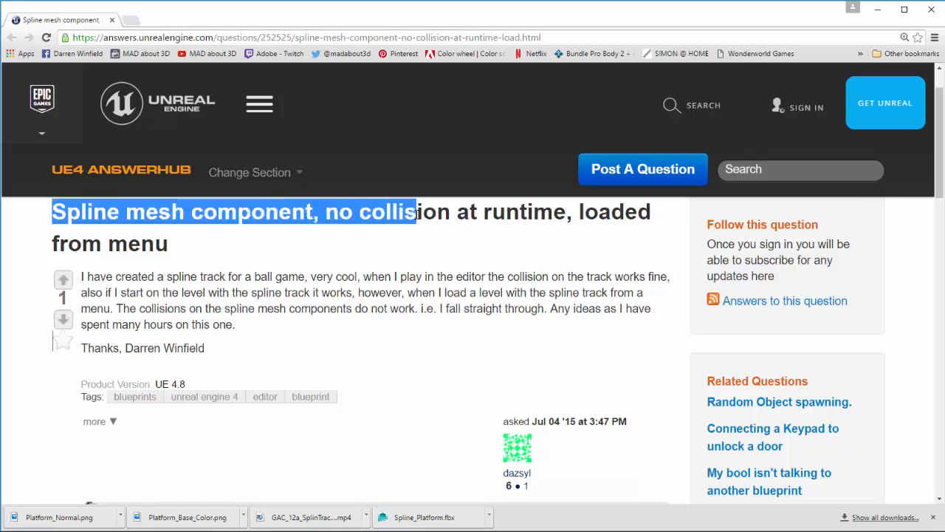
{"action": "left_click_drag", "start_coordinate": [413, 213], "coordinate": [505, 213]}
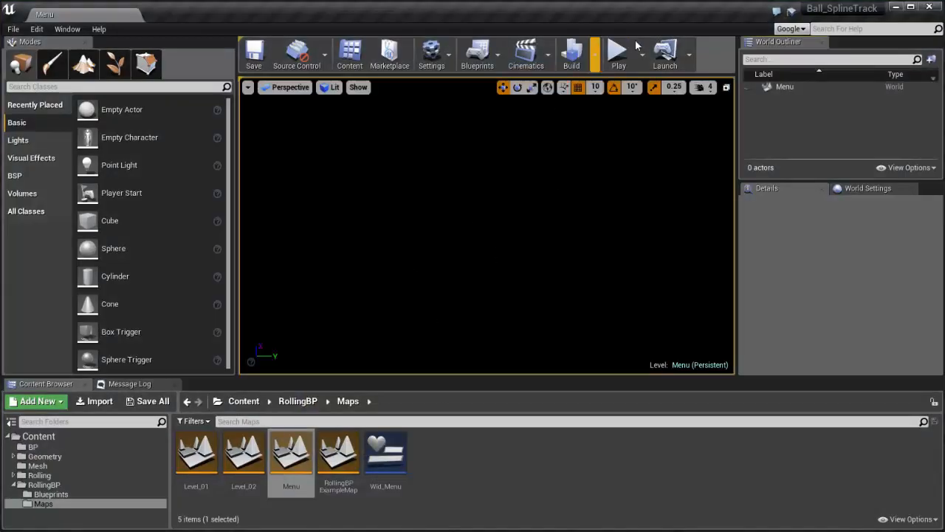
Play the Menu level to try its Level1/Level2 buttons, then load Level_01 for editing
{"action": "left_click", "coordinate": [618, 52]}
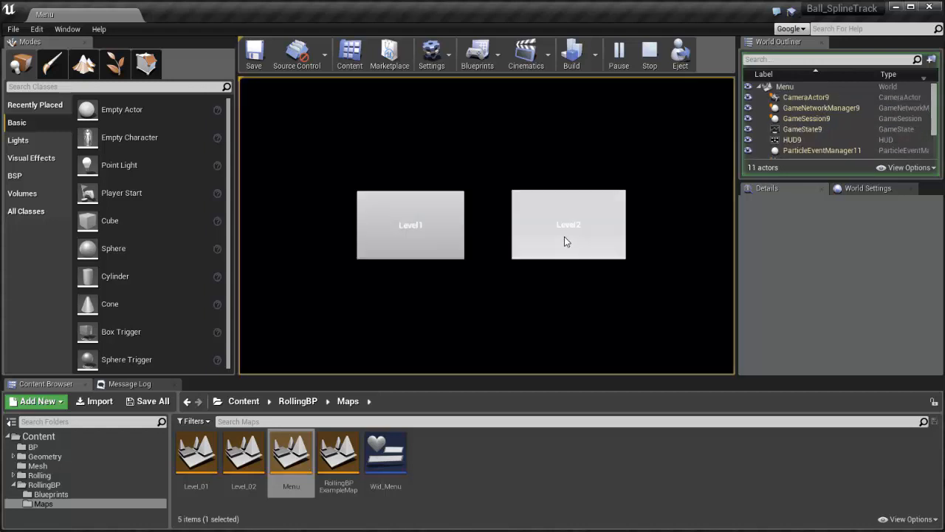
{"action": "double_click", "coordinate": [195, 451]}
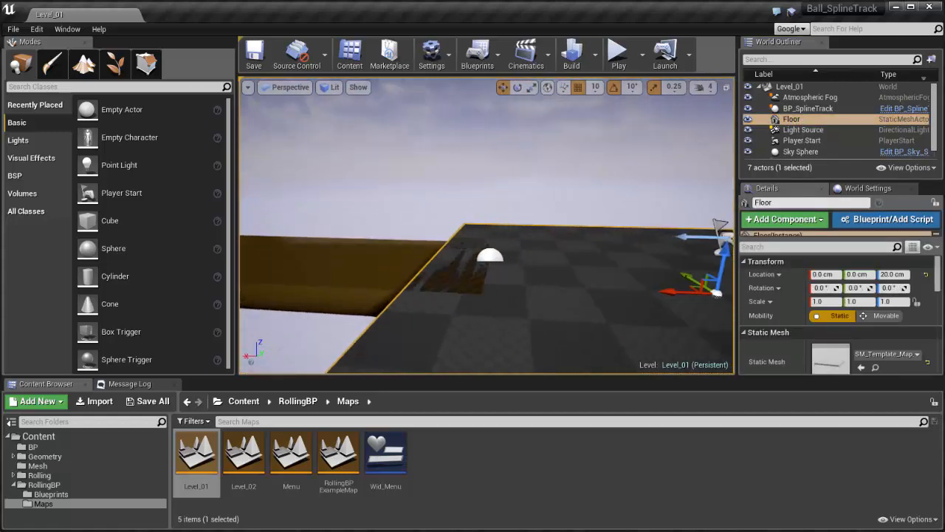
Select the BP_SplineTrack actor, test Level_01 in play, and edit its Blueprint
{"action": "left_click", "coordinate": [808, 108]}
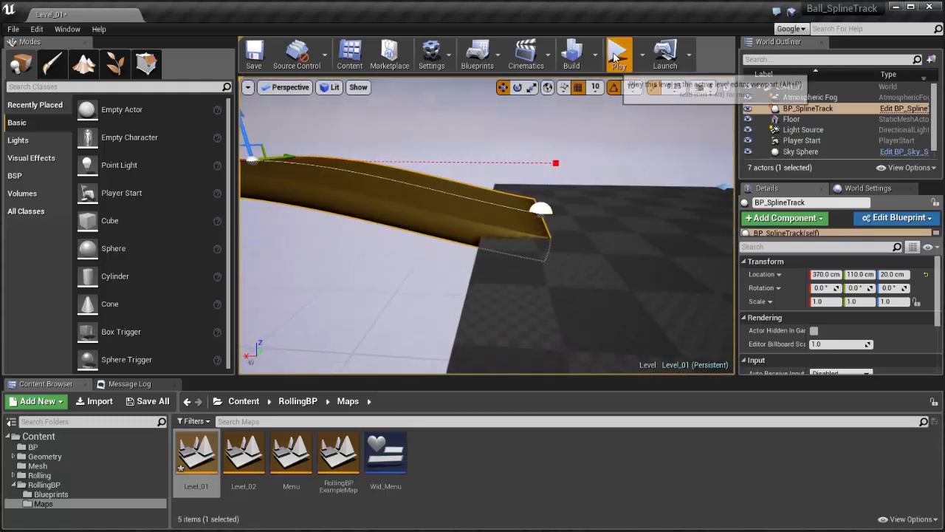
{"action": "left_click", "coordinate": [619, 52]}
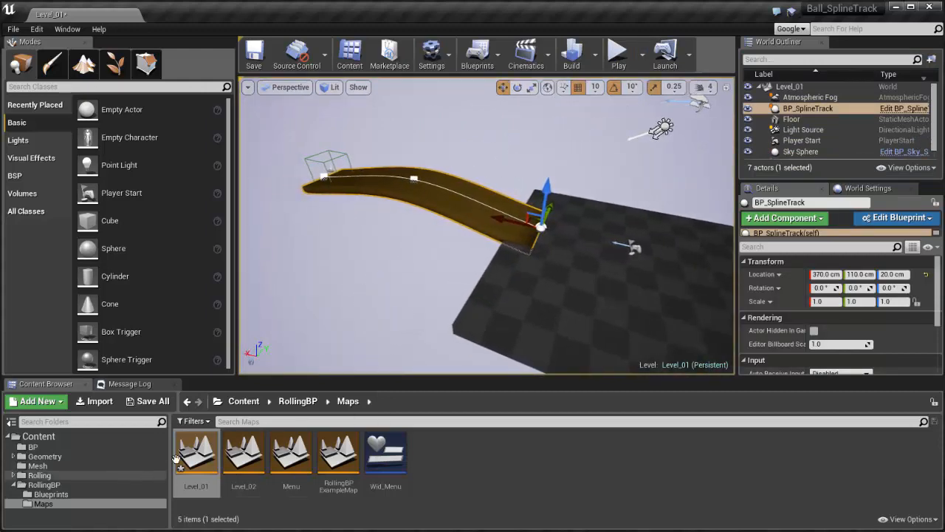
{"action": "left_click", "coordinate": [32, 446]}
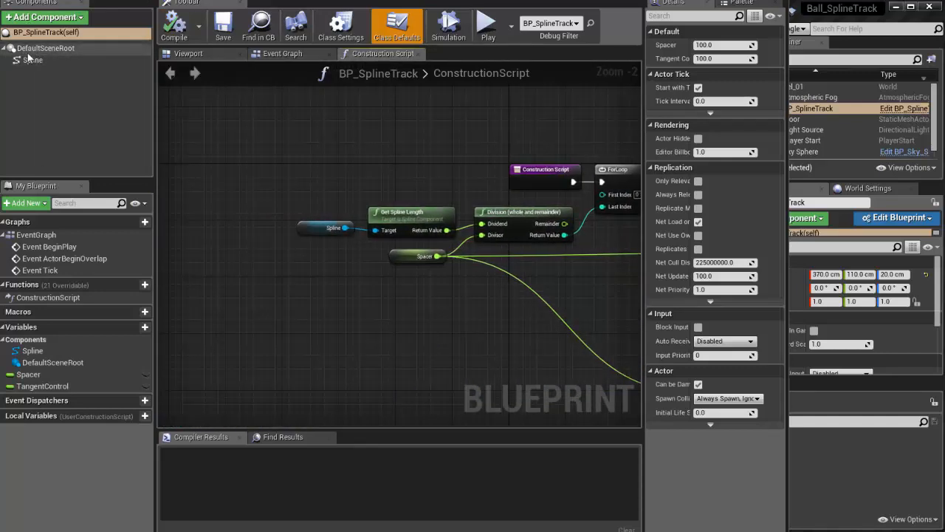
Inspect the Spline component, spline length node and Spacer default of 100, then compile BP_SplineTrack
{"action": "left_click", "coordinate": [32, 59]}
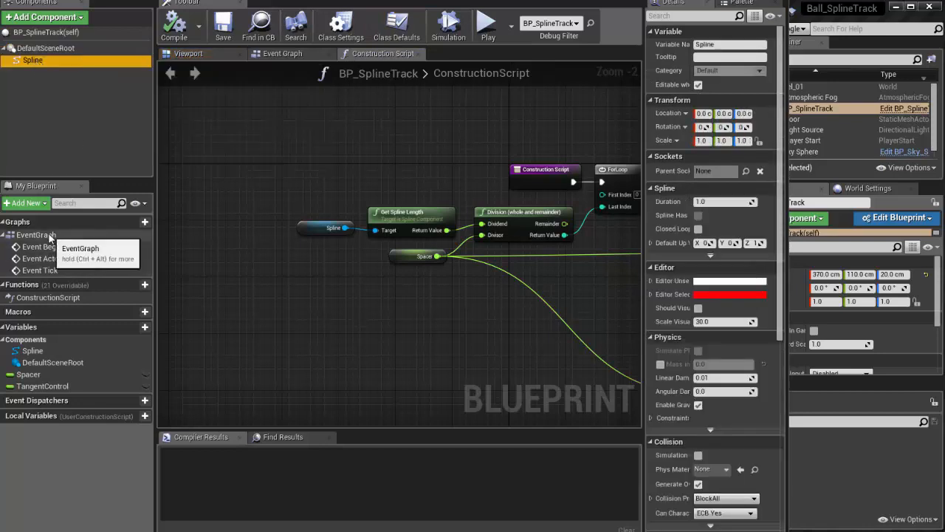
{"action": "left_click", "coordinate": [32, 350]}
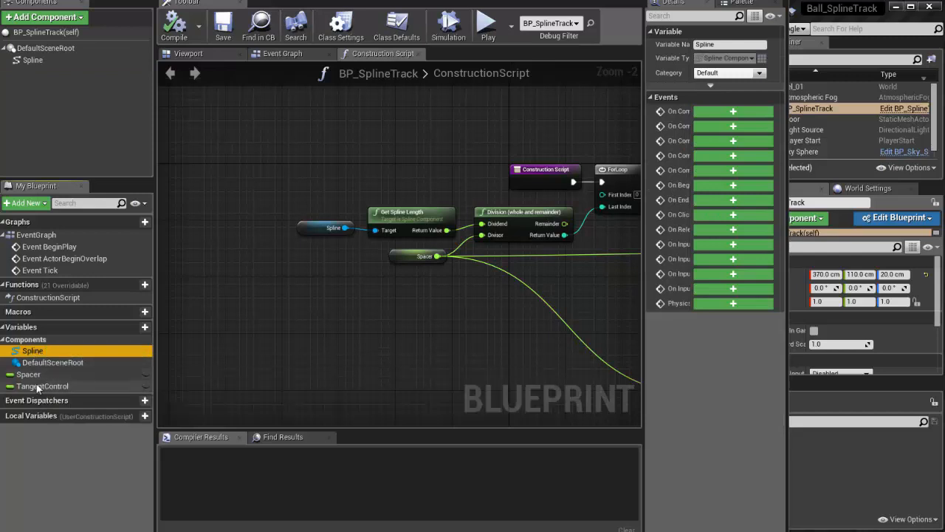
{"action": "left_click", "coordinate": [41, 386]}
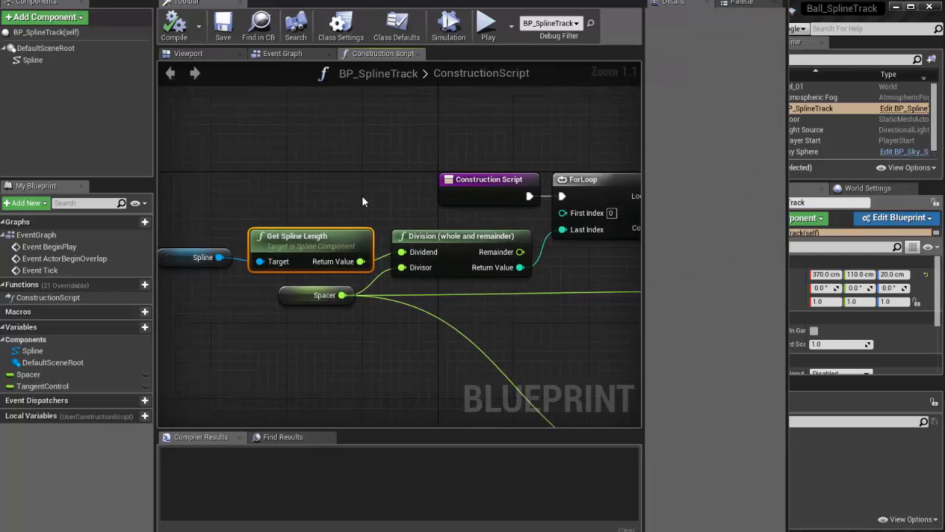
{"action": "mouse_move", "coordinate": [348, 207]}
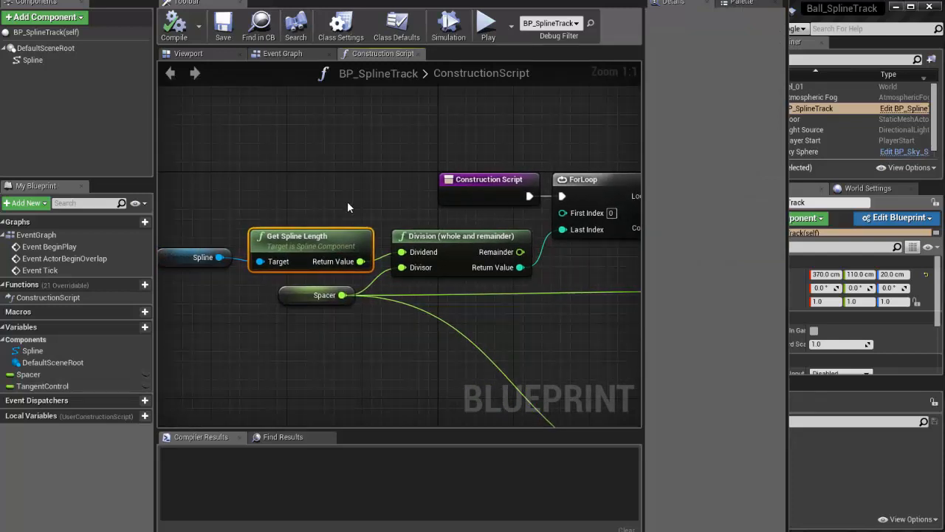
{"action": "mouse_move", "coordinate": [336, 313]}
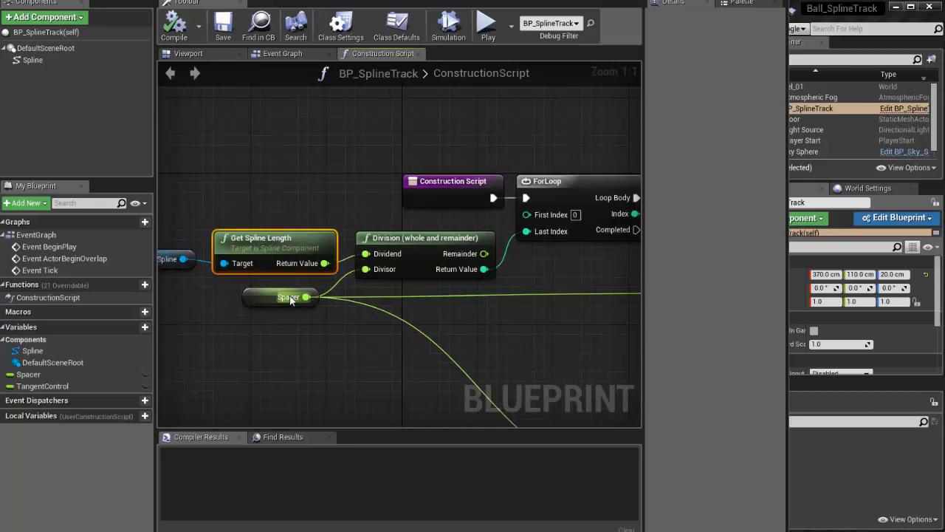
{"action": "left_click", "coordinate": [288, 297]}
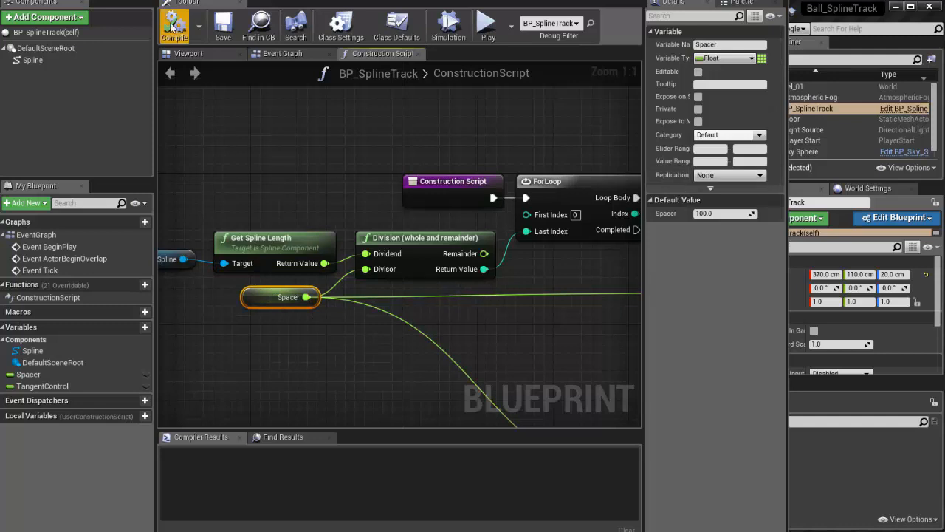
{"action": "left_click", "coordinate": [175, 23]}
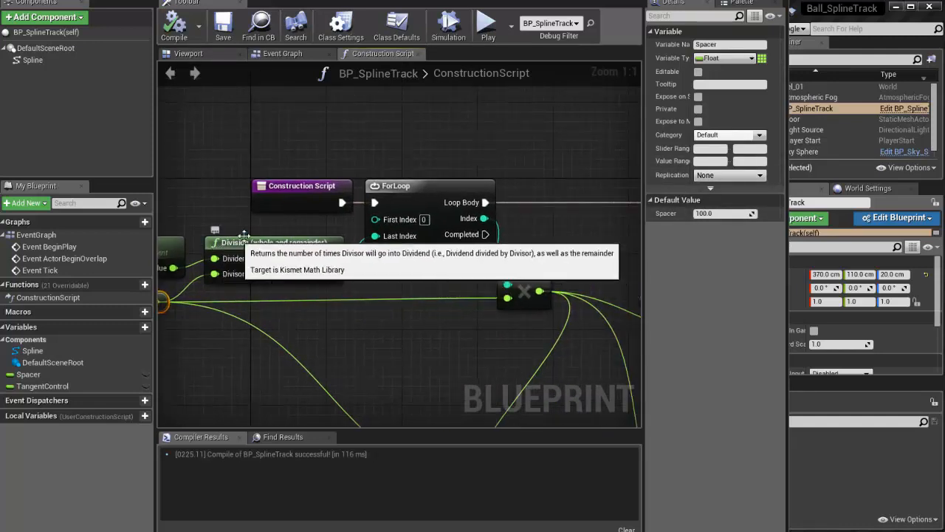
{"action": "mouse_move", "coordinate": [338, 273]}
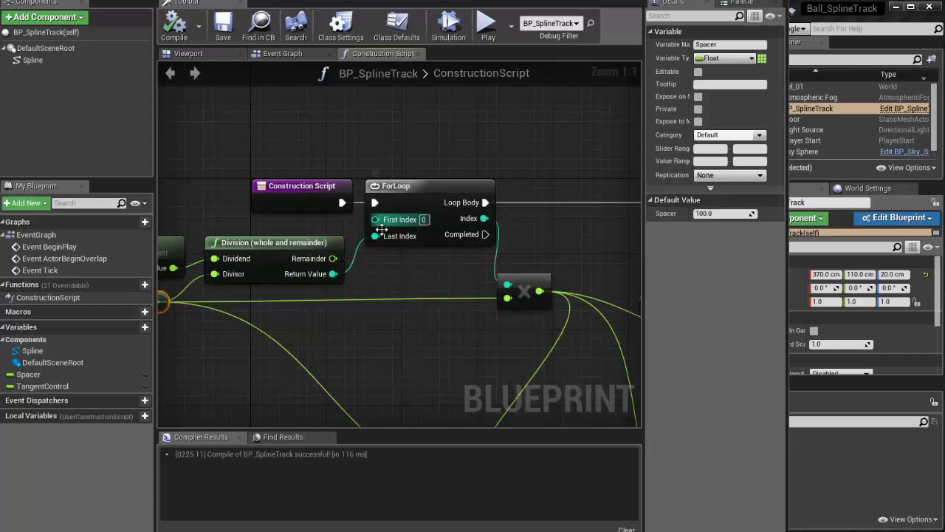
{"action": "mouse_move", "coordinate": [403, 244]}
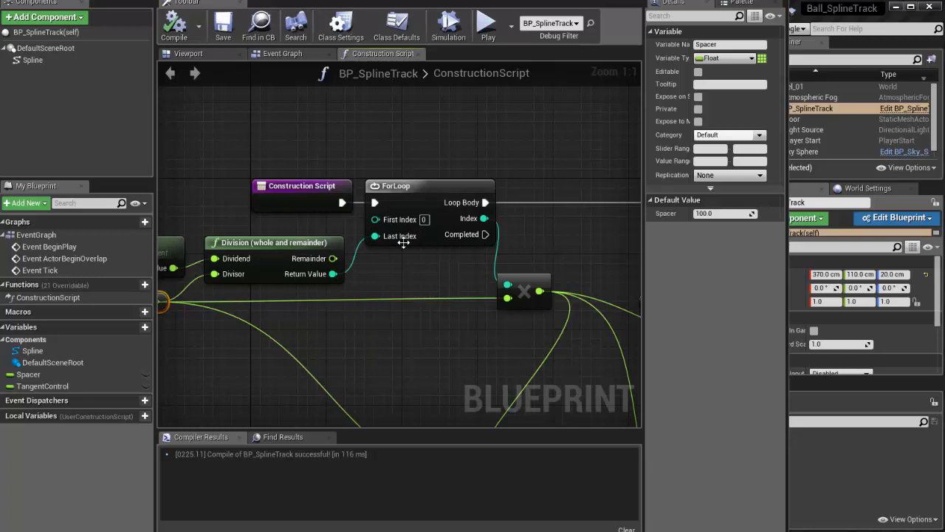
{"action": "mouse_move", "coordinate": [455, 257]}
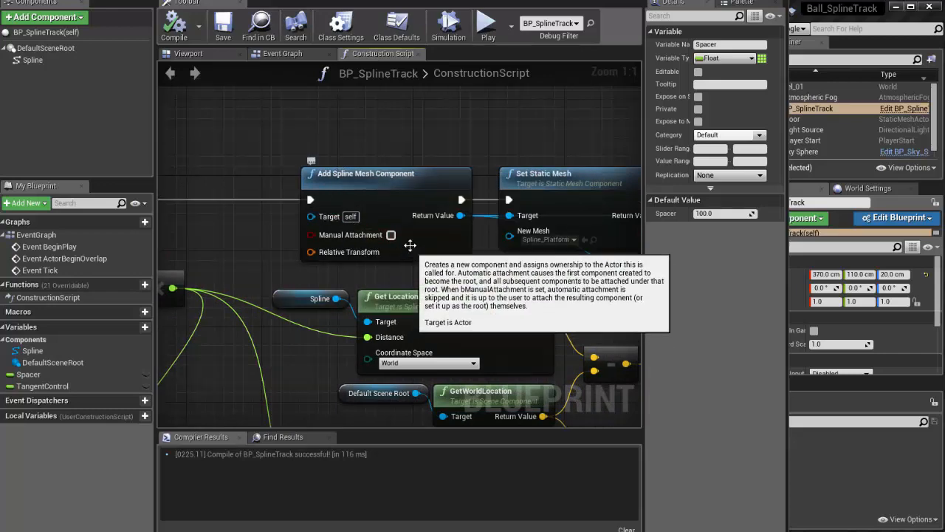
{"action": "mouse_move", "coordinate": [390, 235]}
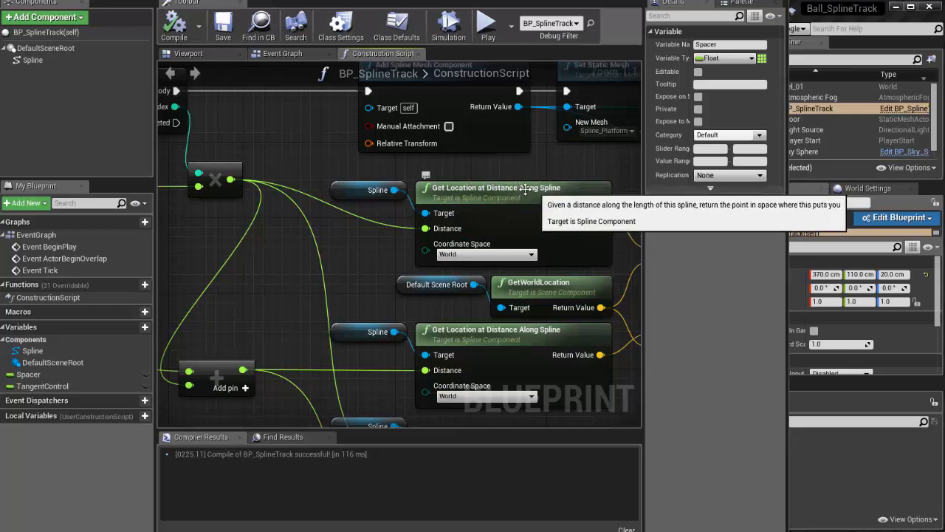
{"action": "left_click", "coordinate": [486, 254]}
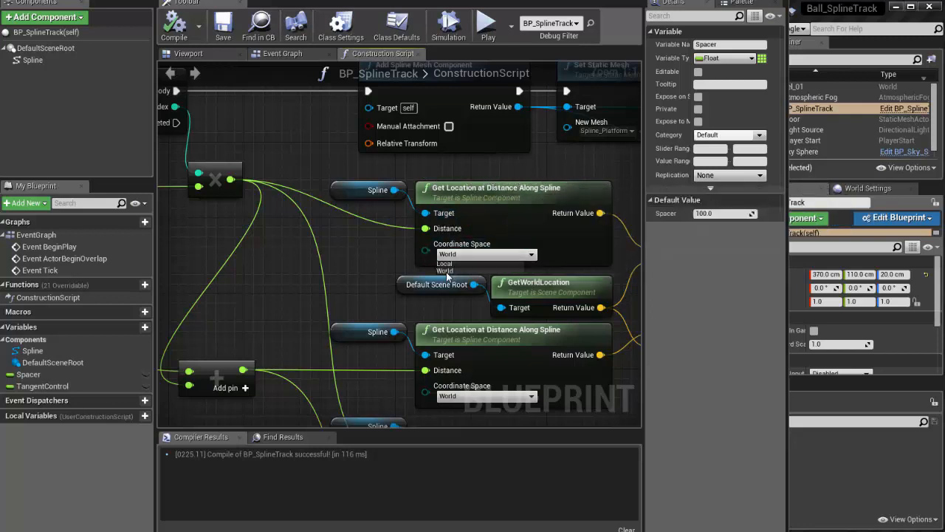
{"action": "mouse_move", "coordinate": [495, 186]}
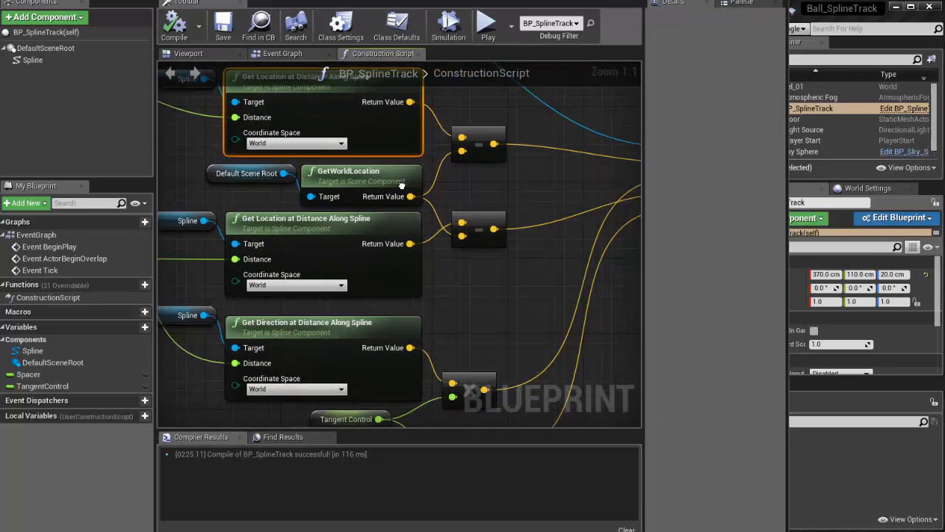
{"action": "left_click", "coordinate": [245, 173]}
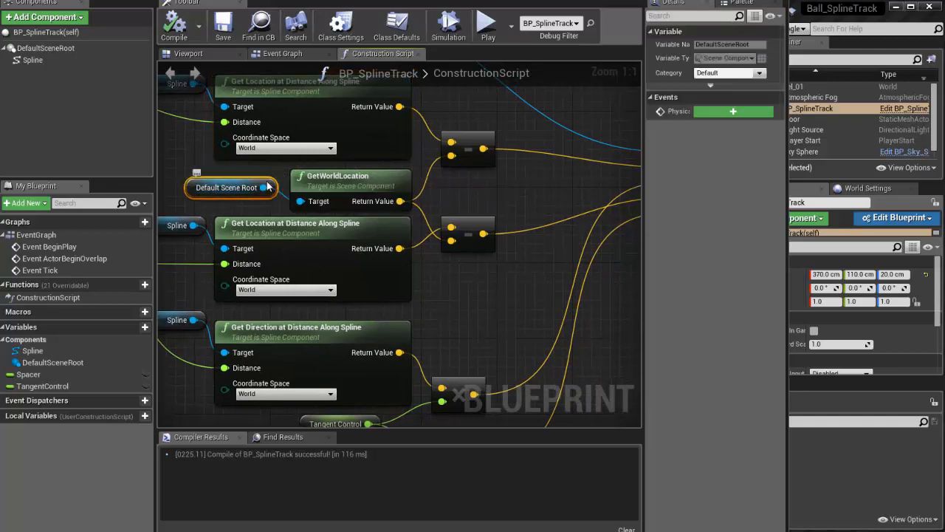
{"action": "mouse_move", "coordinate": [228, 186]}
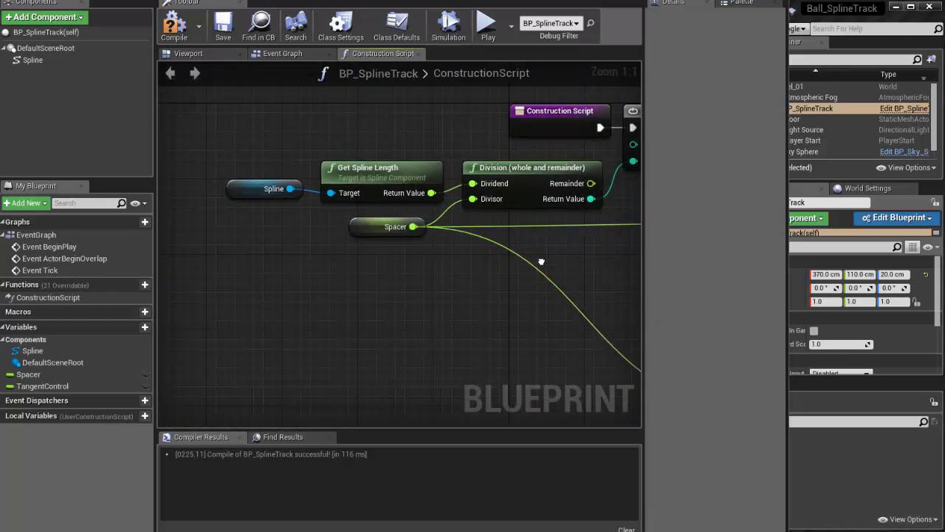
{"action": "mouse_move", "coordinate": [174, 27]}
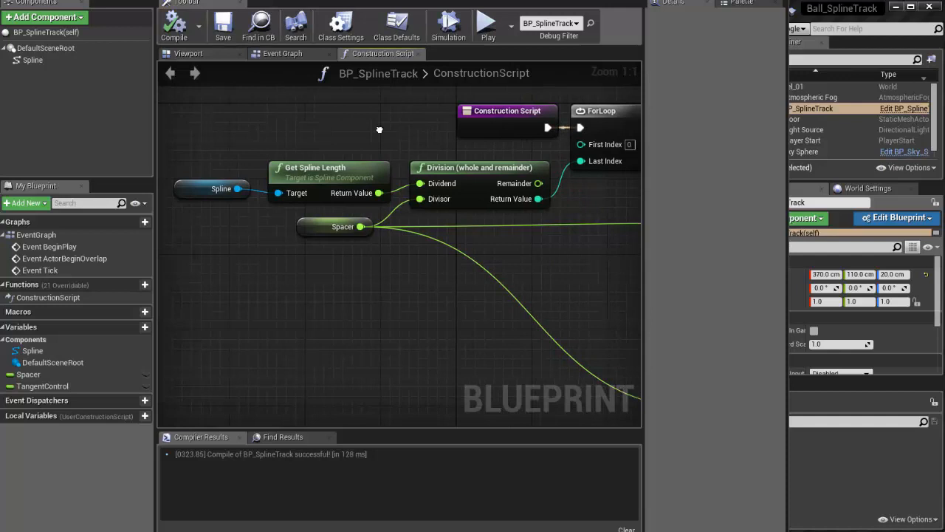
{"action": "left_click", "coordinate": [328, 167]}
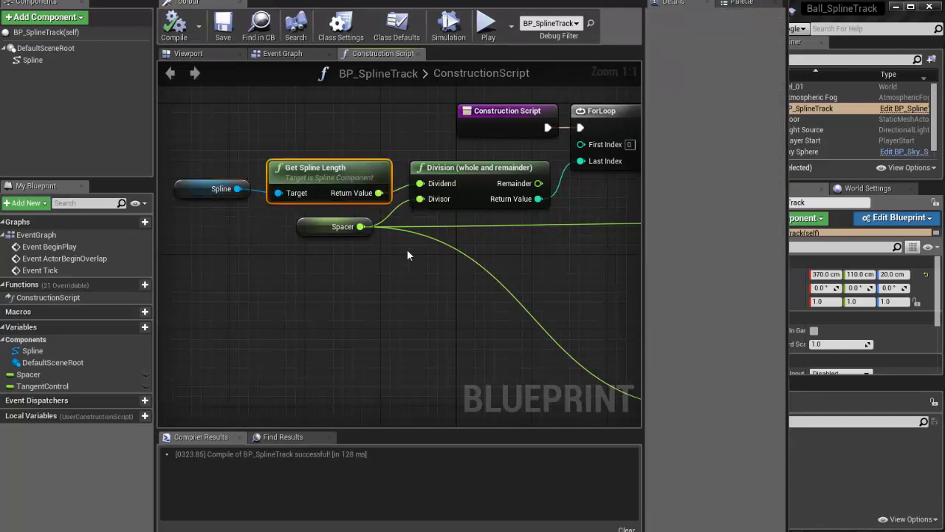
{"action": "left_click", "coordinate": [343, 228]}
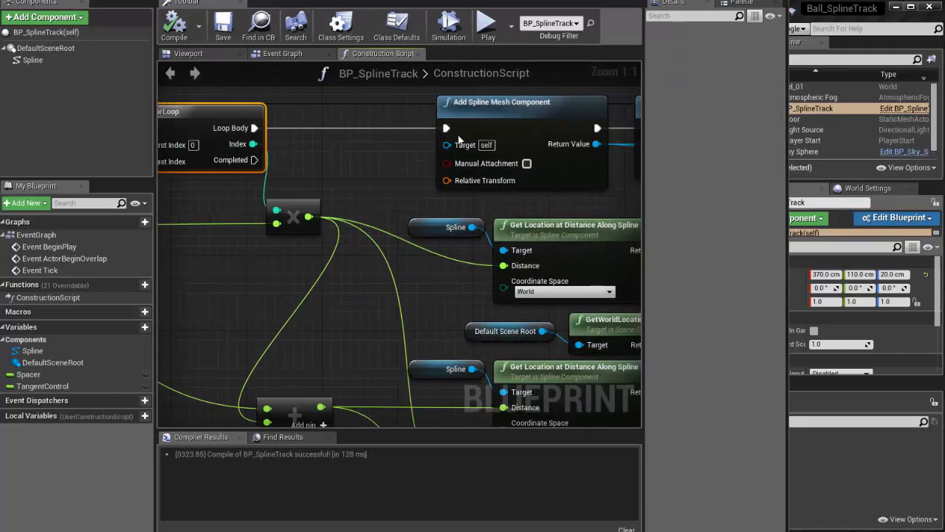
{"action": "mouse_move", "coordinate": [526, 162]}
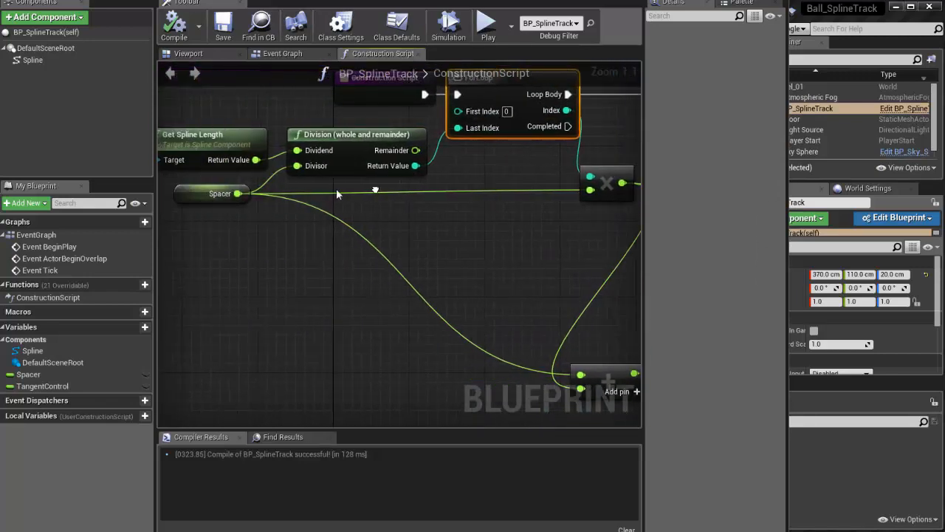
{"action": "left_click", "coordinate": [218, 193]}
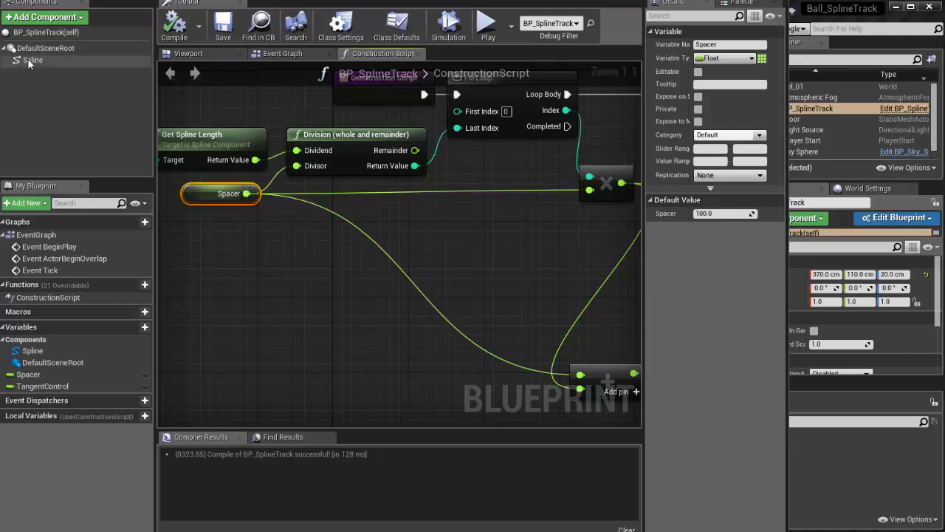
{"action": "left_click", "coordinate": [28, 374]}
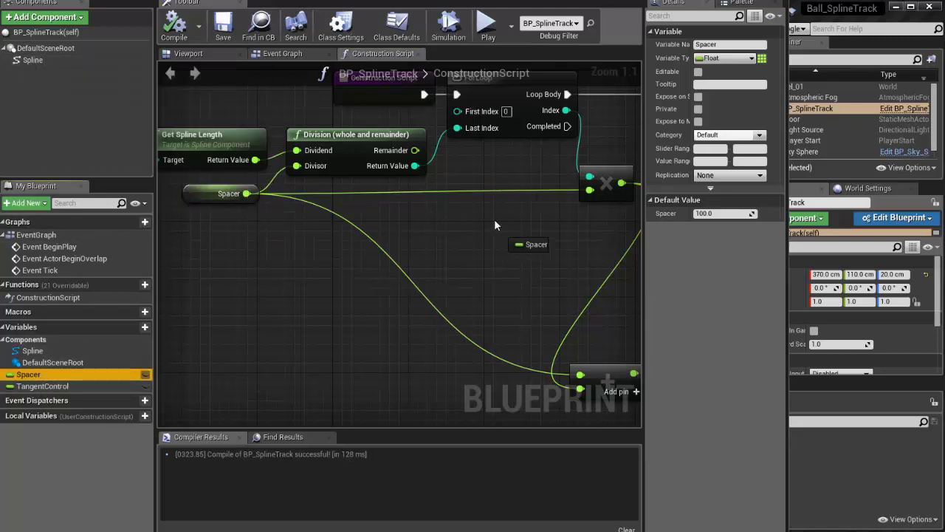
{"action": "left_click", "coordinate": [505, 204]}
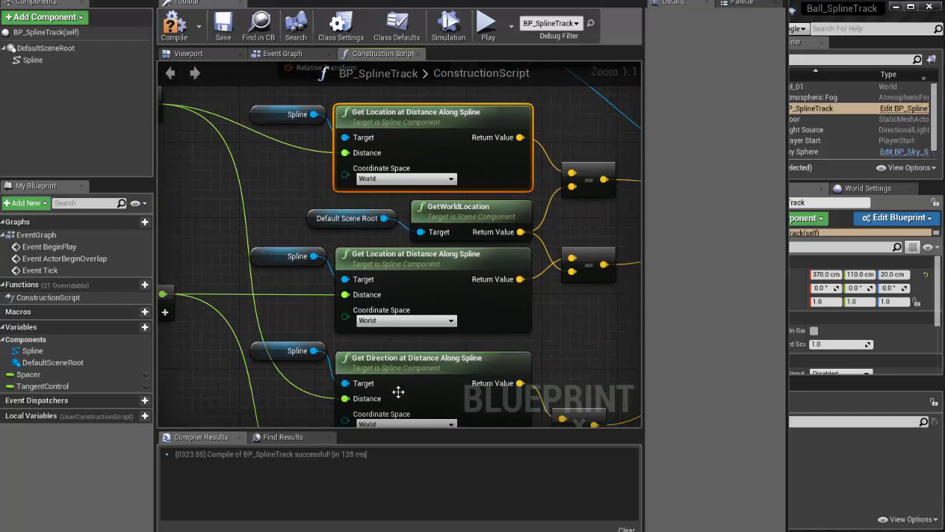
{"action": "mouse_move", "coordinate": [443, 136]}
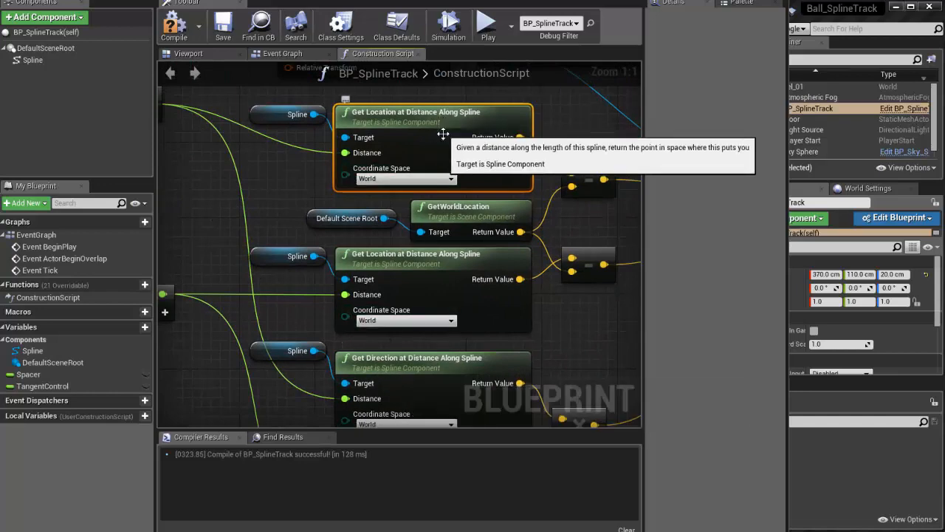
{"action": "mouse_move", "coordinate": [539, 310]}
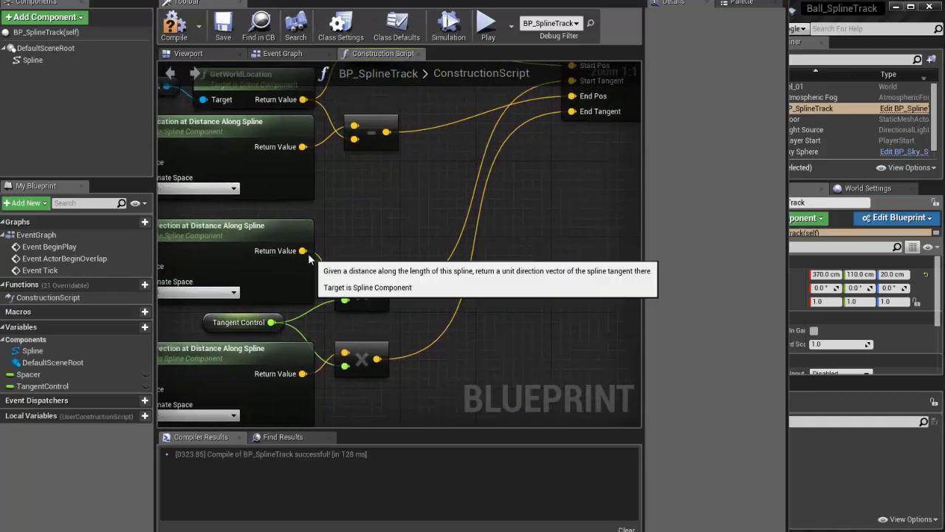
{"action": "mouse_move", "coordinate": [362, 288]}
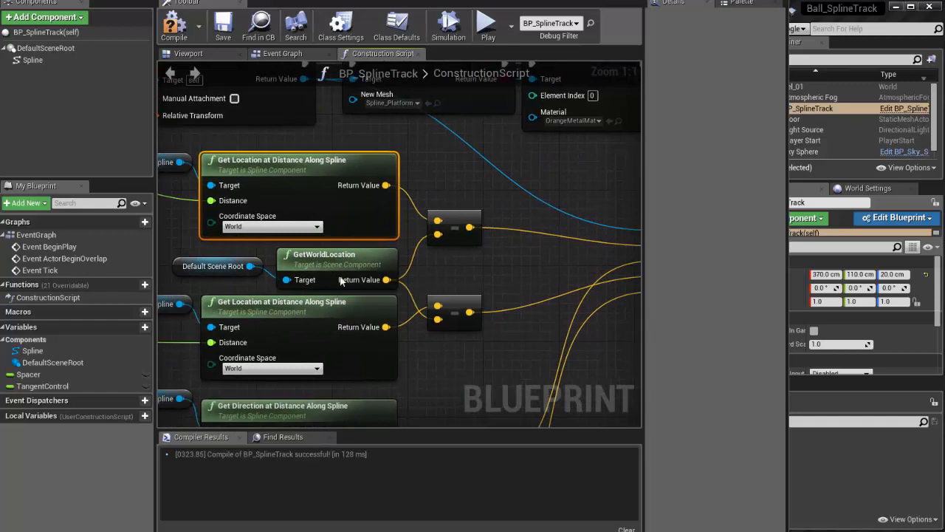
Show DefaultSceneRoot's details and select the GetWorldLocation node in the graph
{"action": "left_click", "coordinate": [46, 47]}
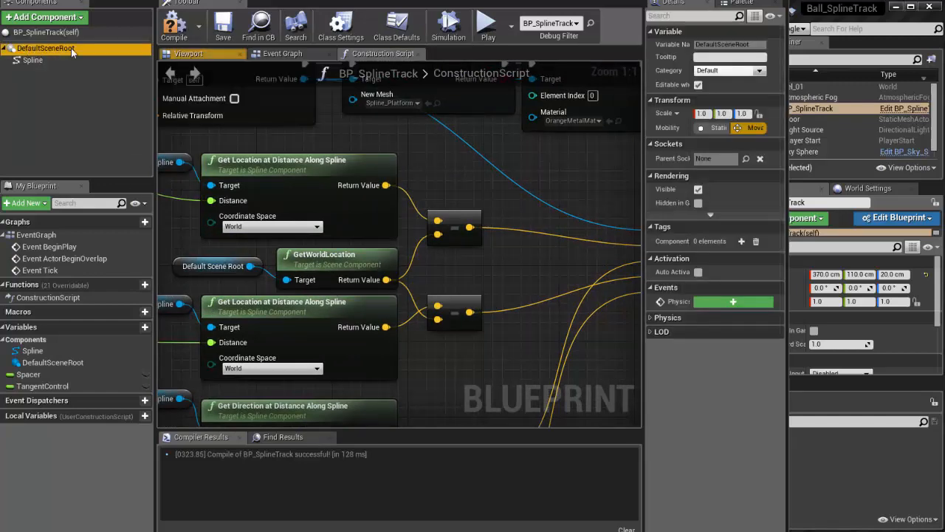
{"action": "left_click", "coordinate": [336, 263]}
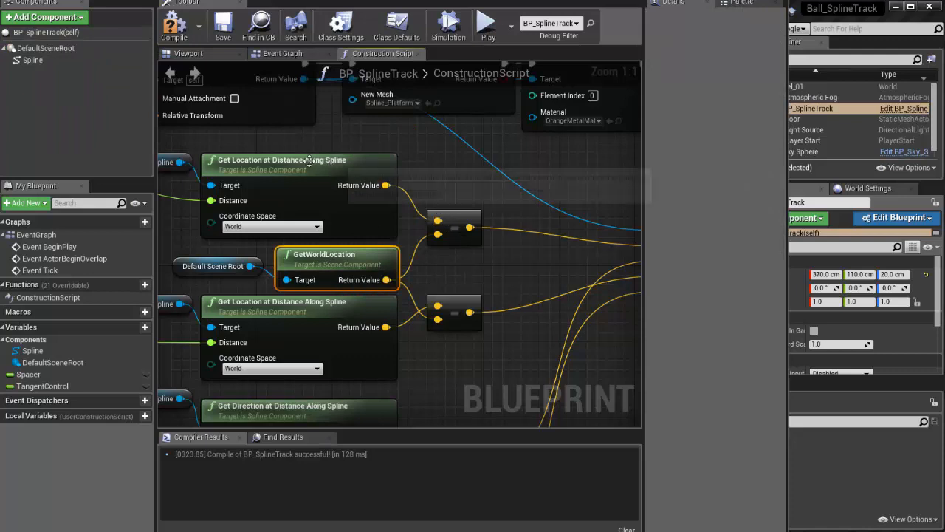
{"action": "mouse_move", "coordinate": [337, 179]}
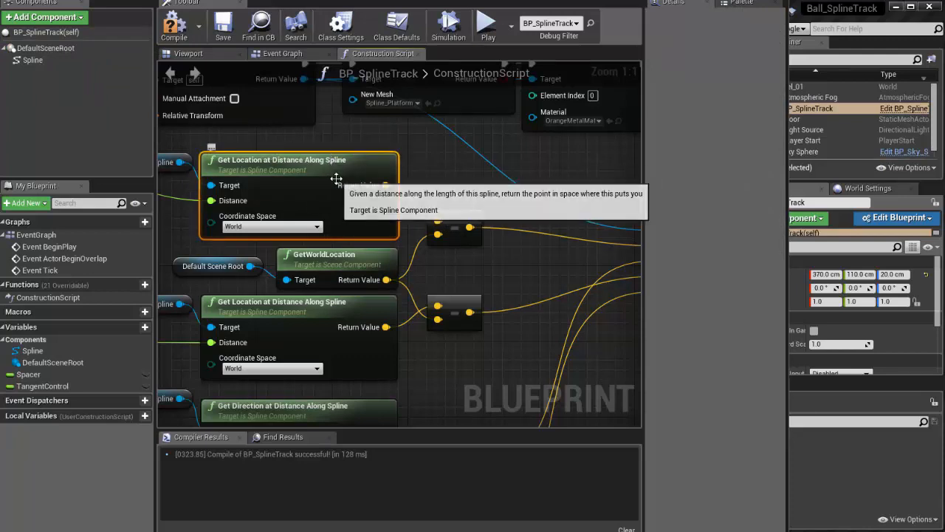
{"action": "mouse_move", "coordinate": [404, 225]}
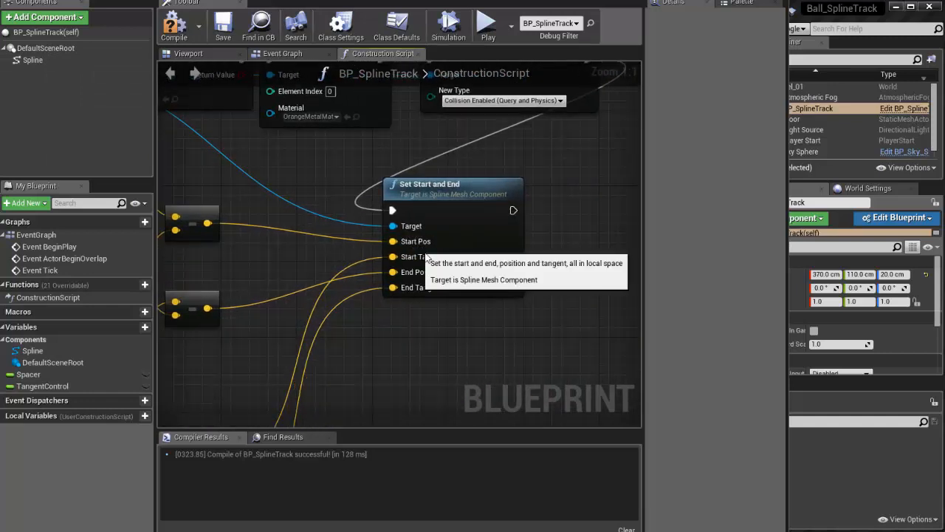
{"action": "mouse_move", "coordinate": [287, 213]}
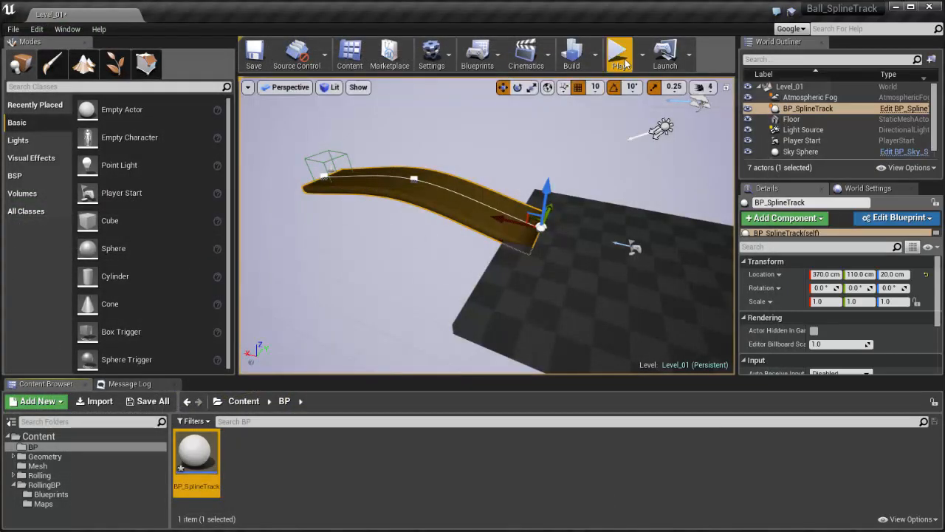
Start Play In Editor on Level_01 to watch the ball on the spline track
{"action": "left_click", "coordinate": [619, 53]}
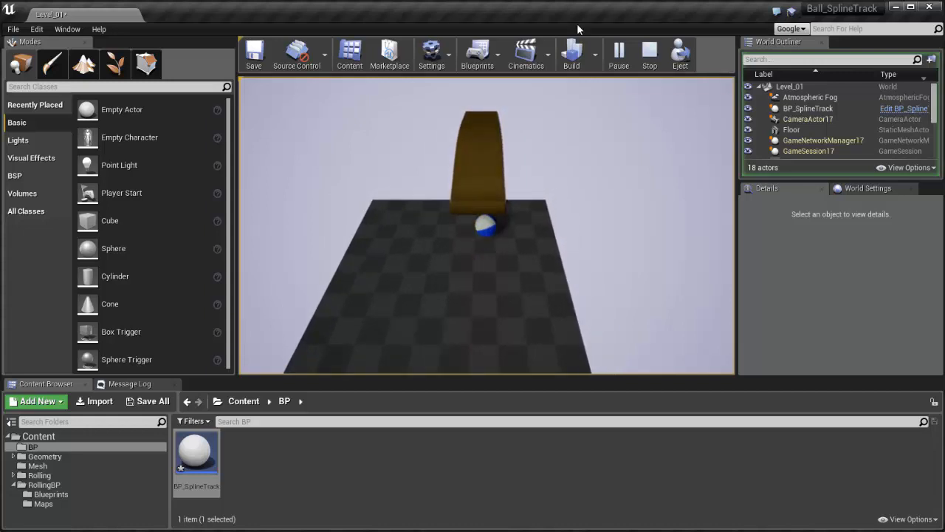
{"action": "mouse_move", "coordinate": [254, 52]}
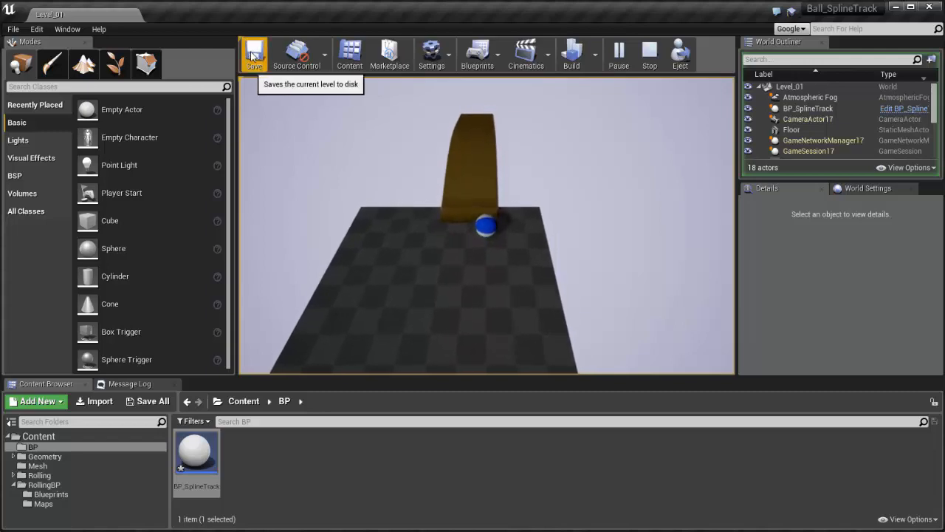